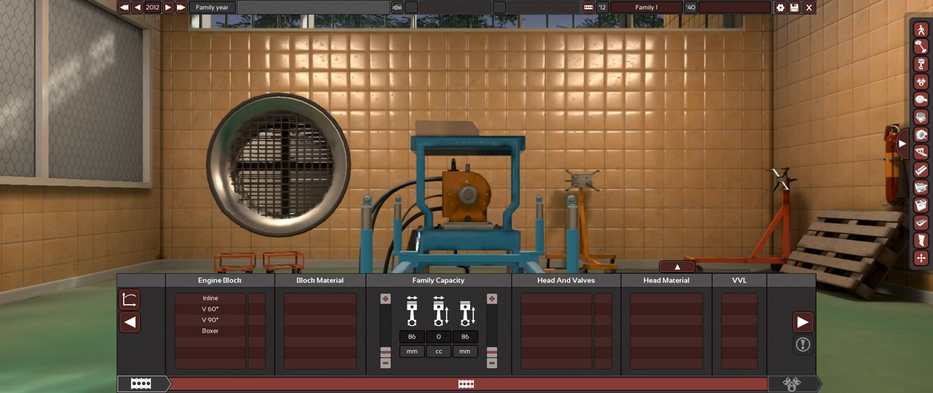
# Choose a 60° V layout with six cylinders and an aluminium block
pyautogui.click(209, 308)
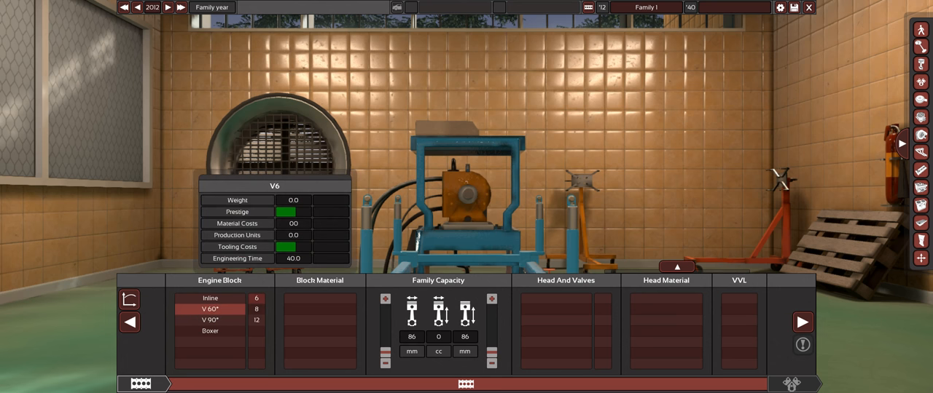
pyautogui.click(320, 320)
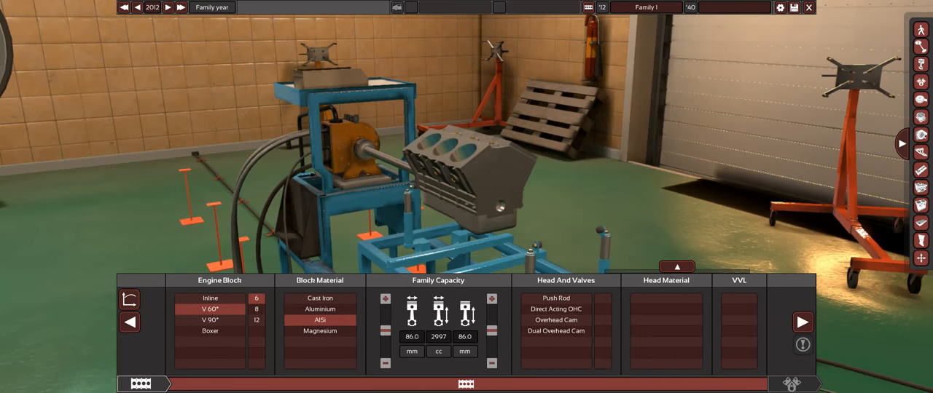
pyautogui.click(556, 331)
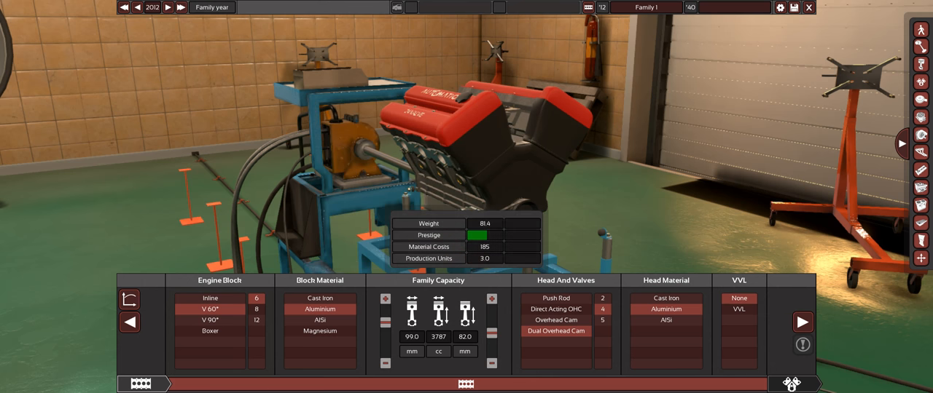
# Move into the engine variant and tune fuel mixture 15.0 and rev limit 6900 RPM
pyautogui.click(189, 384)
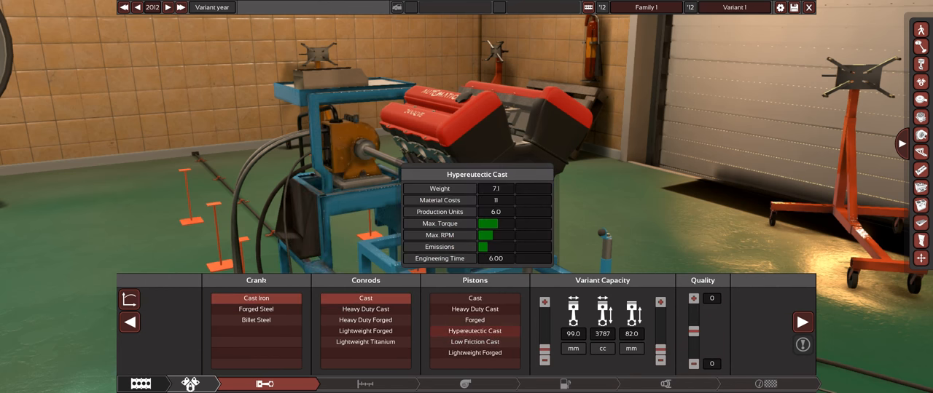
pyautogui.click(474, 342)
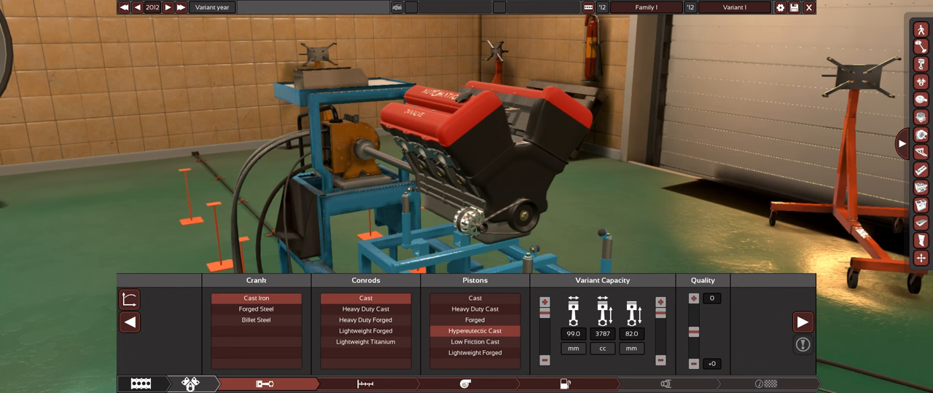
pyautogui.click(464, 384)
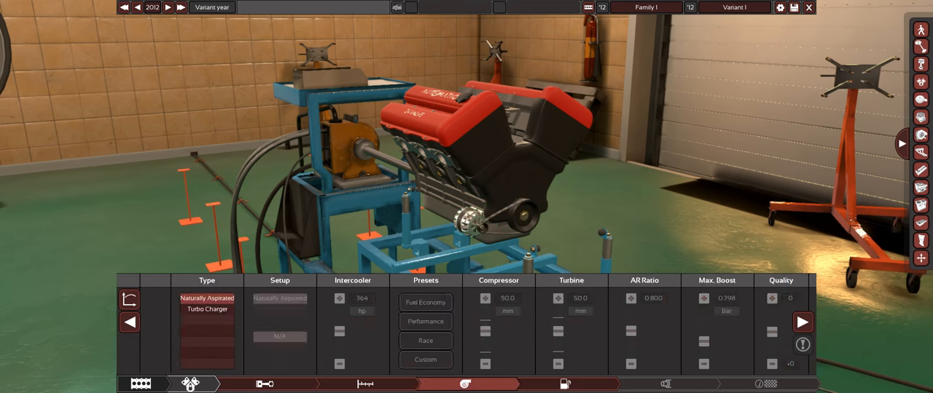
pyautogui.click(365, 384)
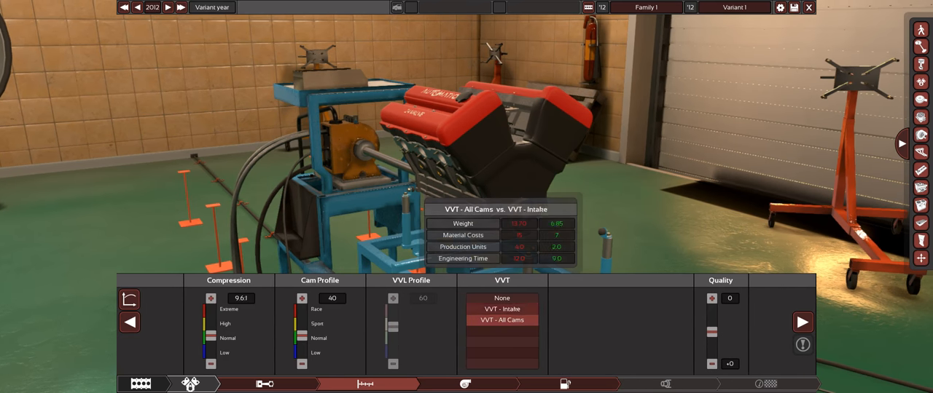
pyautogui.click(564, 384)
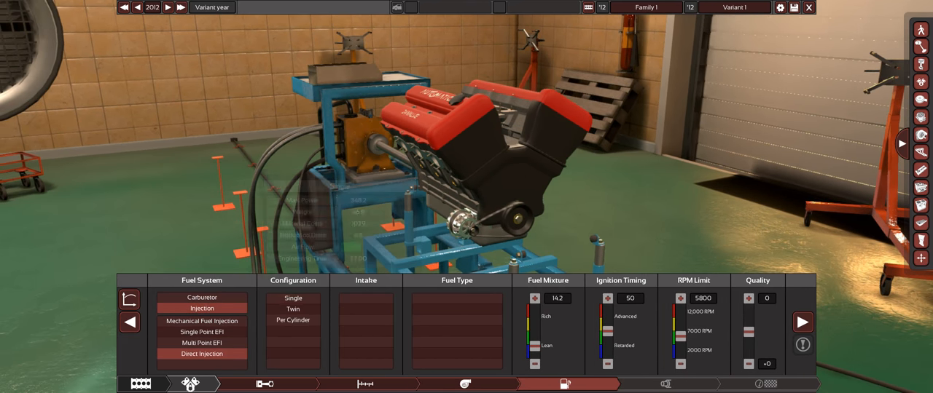
pyautogui.click(664, 384)
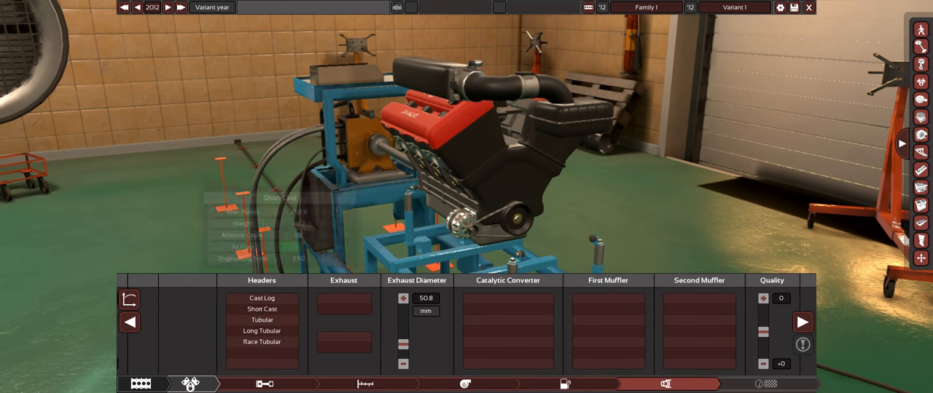
pyautogui.click(565, 384)
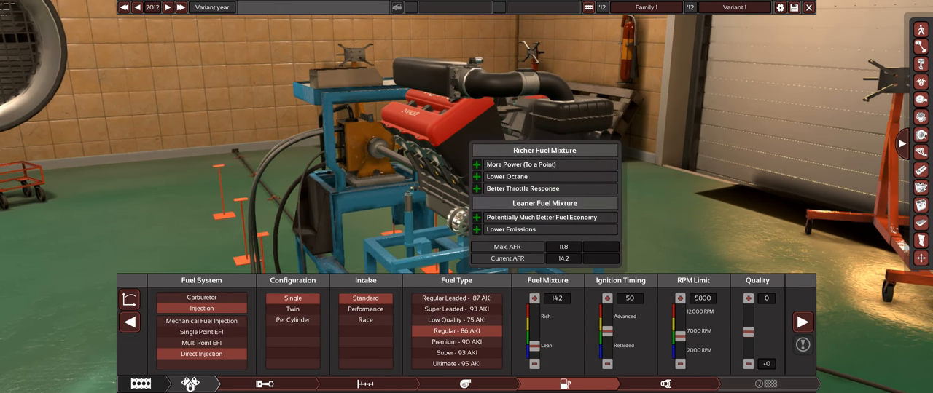
pyautogui.click(664, 384)
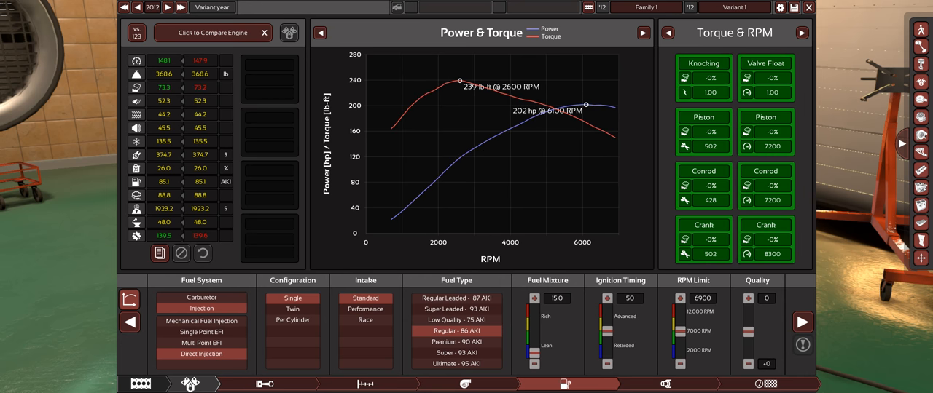
# Switch variant tabs with the power and torque chart still open
pyautogui.click(365, 384)
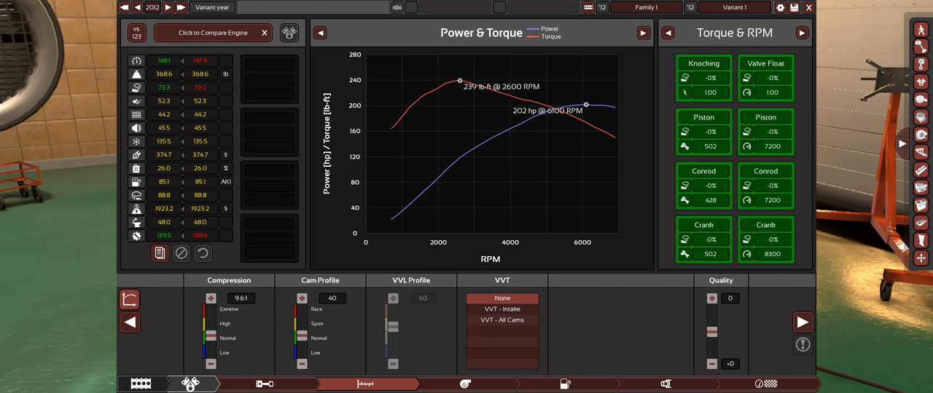
pyautogui.moveTo(397, 121)
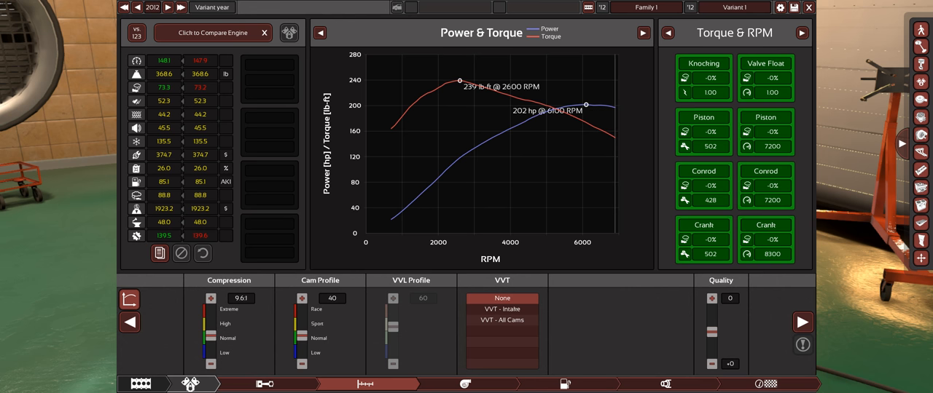
pyautogui.moveTo(572, 105)
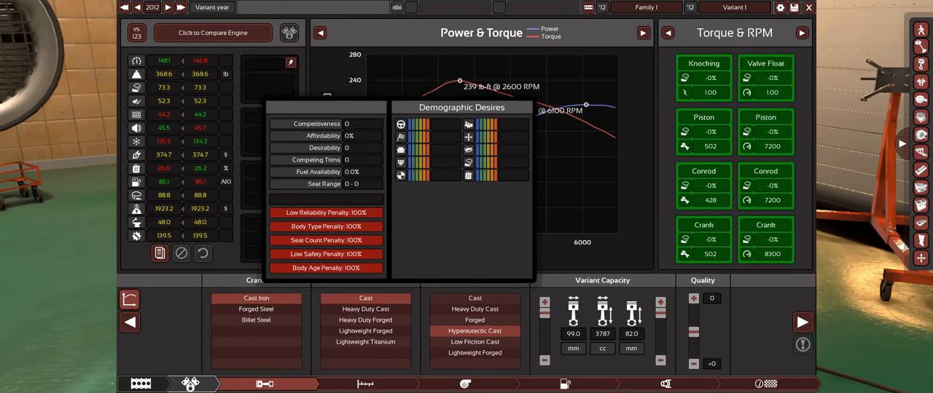
# Pass through the top-end tab and go back to the V6 family layout
pyautogui.click(364, 384)
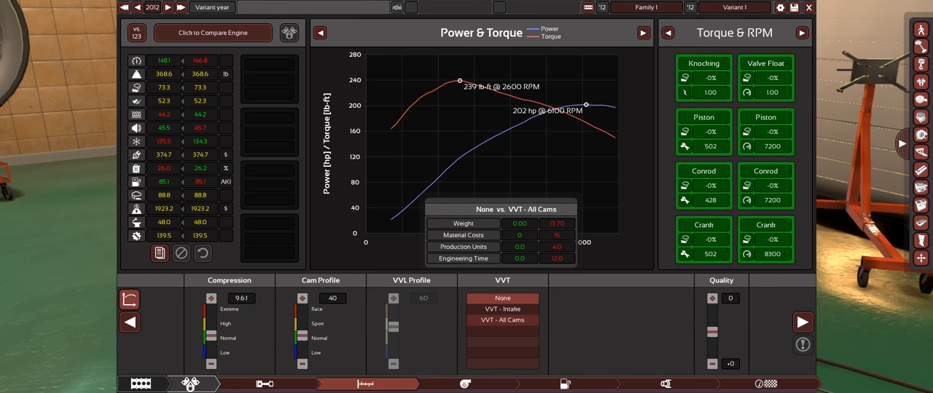
pyautogui.click(265, 384)
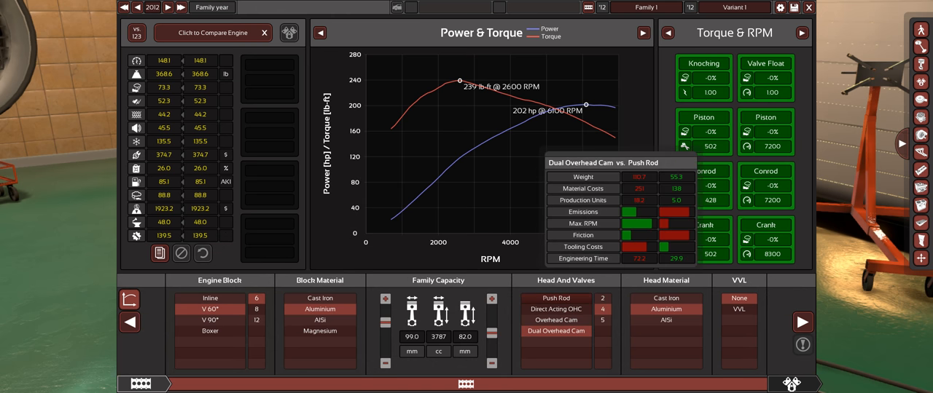
pyautogui.click(190, 384)
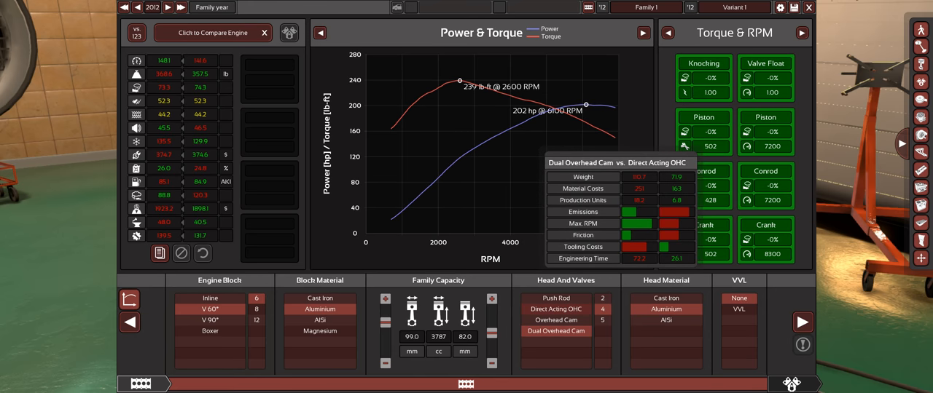
pyautogui.click(191, 384)
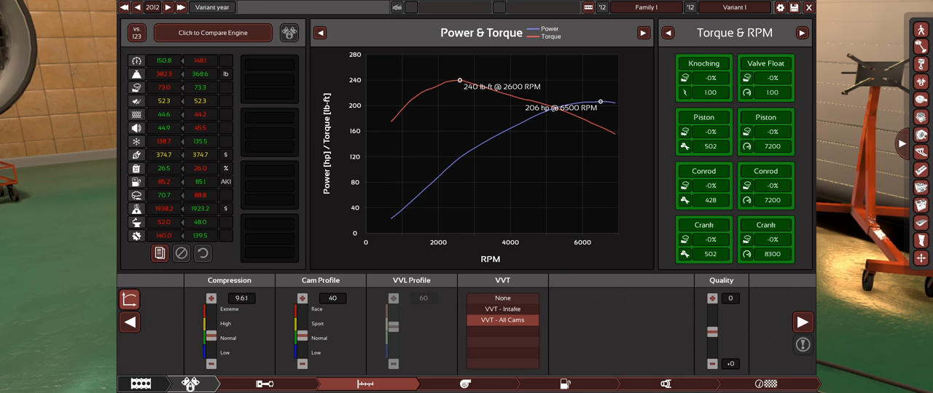
pyautogui.moveTo(502, 320)
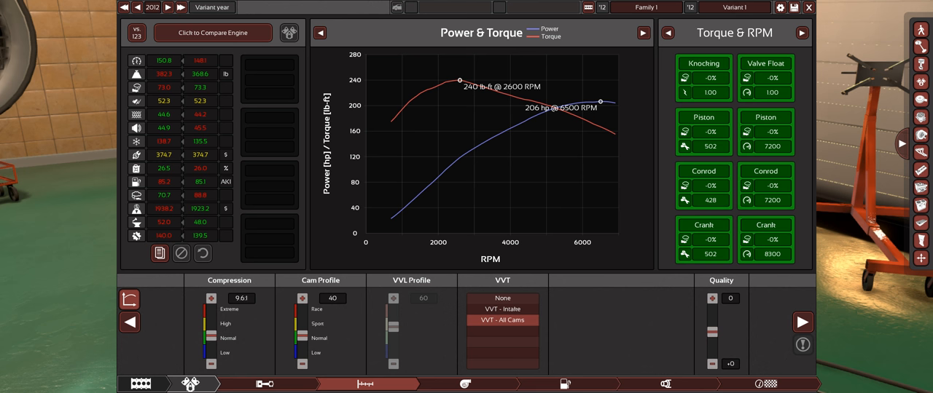
pyautogui.moveTo(502, 320)
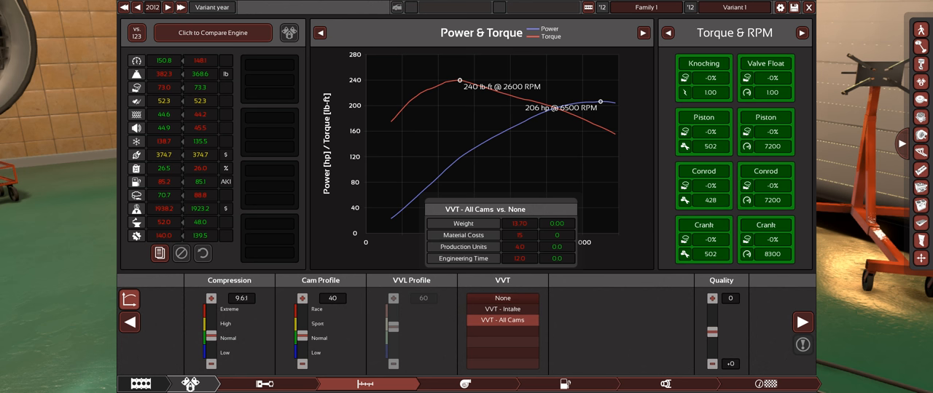
# Return to the V6 family layout, now charting 179 hp and 214 lb-ft
pyautogui.click(264, 384)
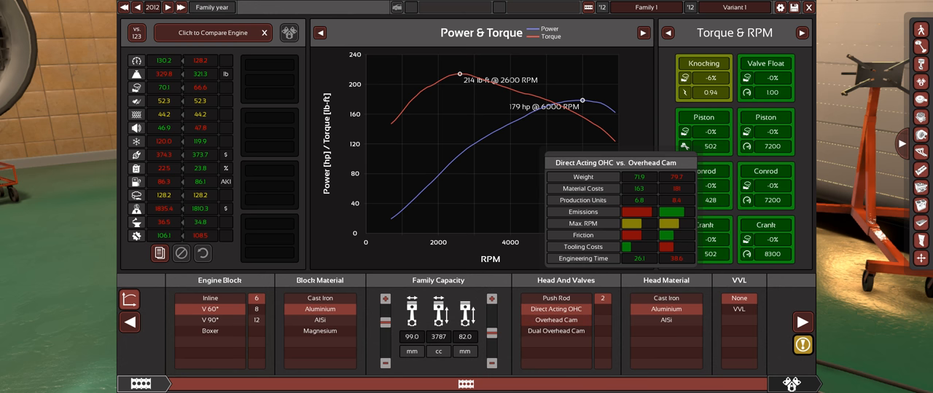
# Switch the cylinder head from Direct Acting OHC to Overhead Cam
pyautogui.click(555, 320)
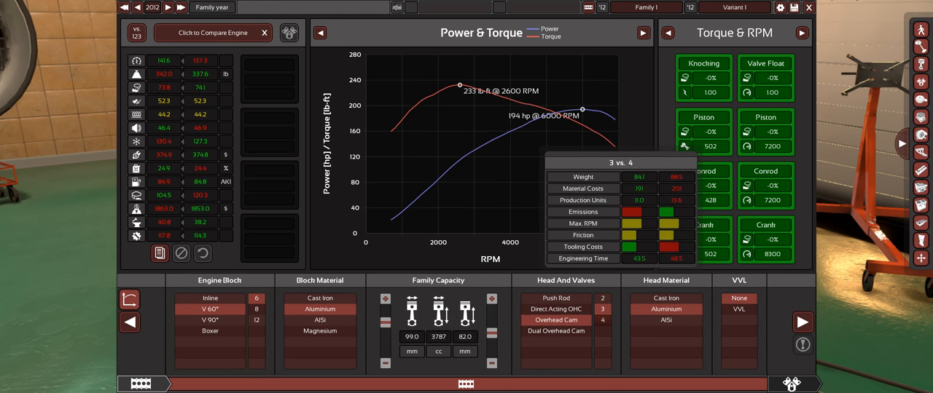
pyautogui.click(555, 331)
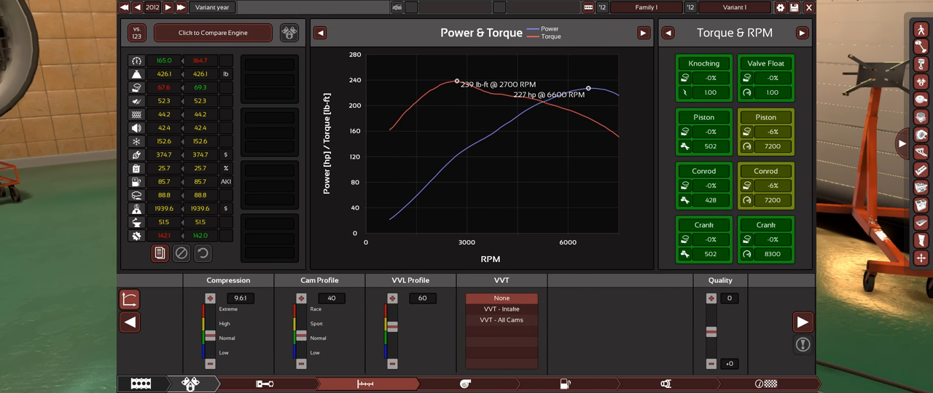
# Fit Forged Steel crank, Lightweight Forged conrods and pistons, and check the exhaust tab
pyautogui.click(264, 384)
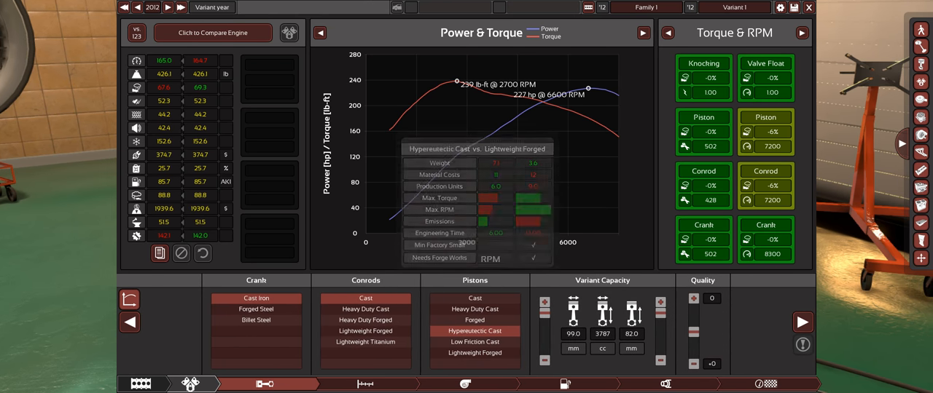
pyautogui.click(365, 384)
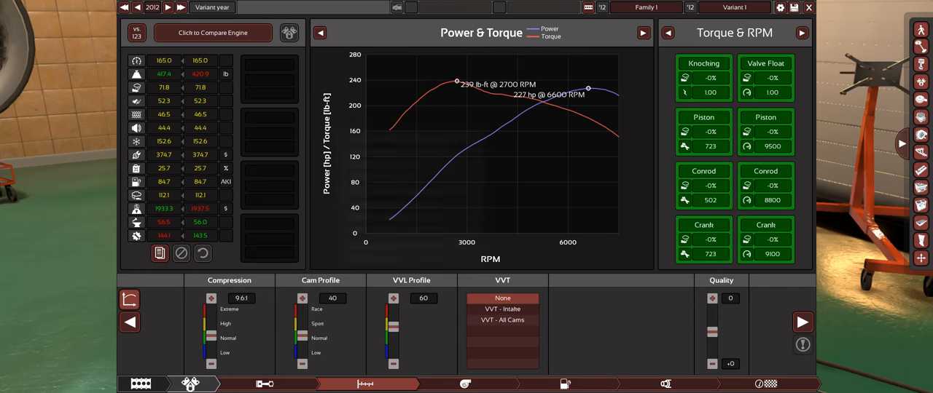
pyautogui.click(664, 384)
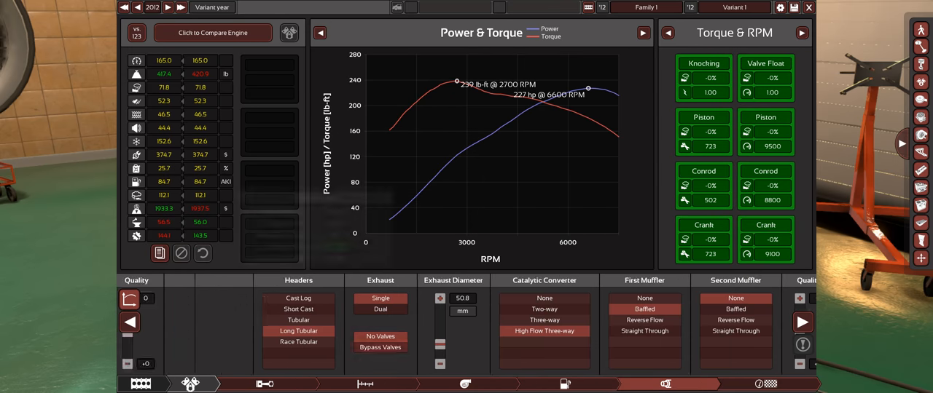
pyautogui.click(364, 384)
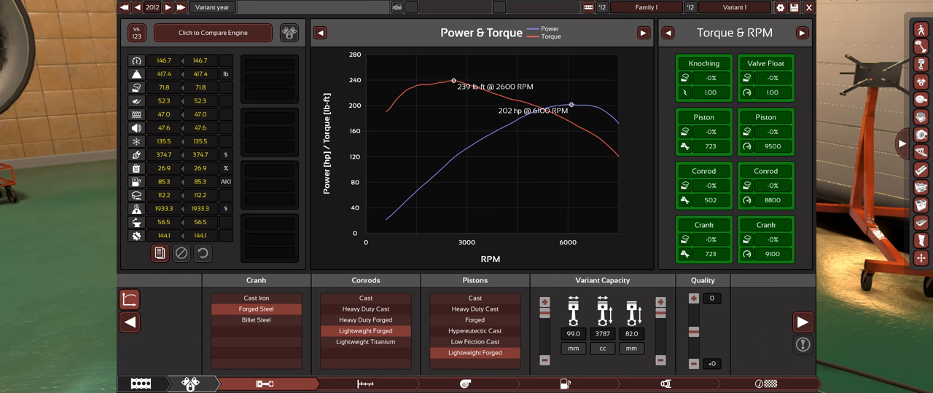
# Review the family head and VVL choices, then tune cam profile 40 and VVL 80
pyautogui.click(364, 384)
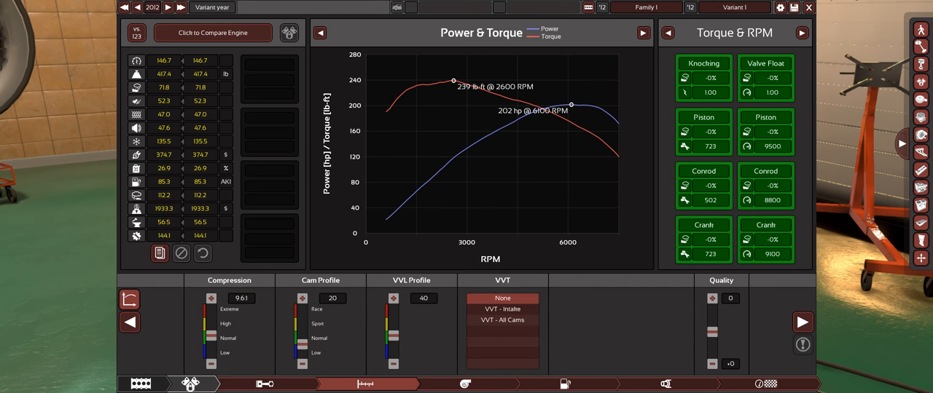
pyautogui.click(141, 384)
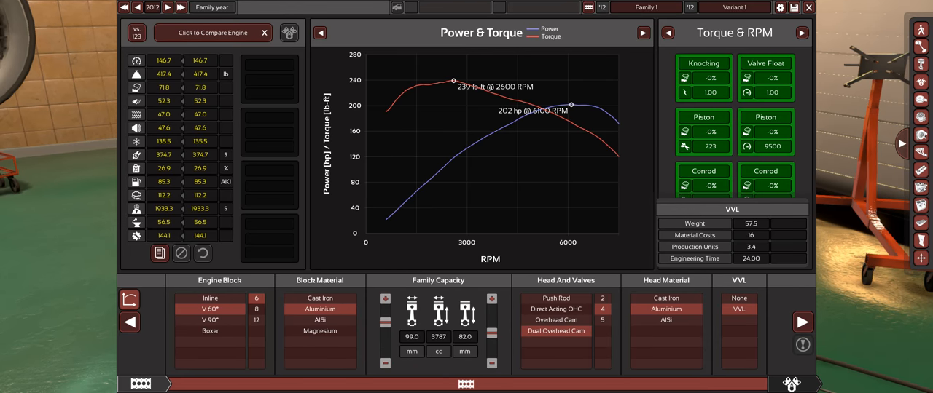
pyautogui.click(190, 383)
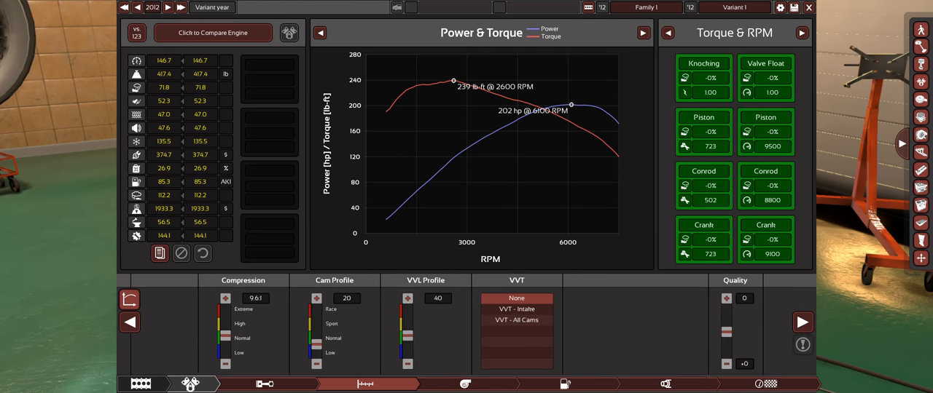
pyautogui.moveTo(502, 309)
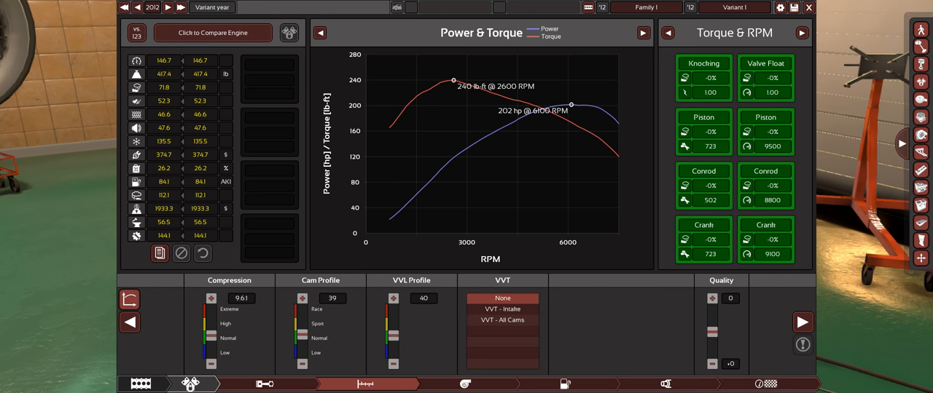
pyautogui.moveTo(411, 300)
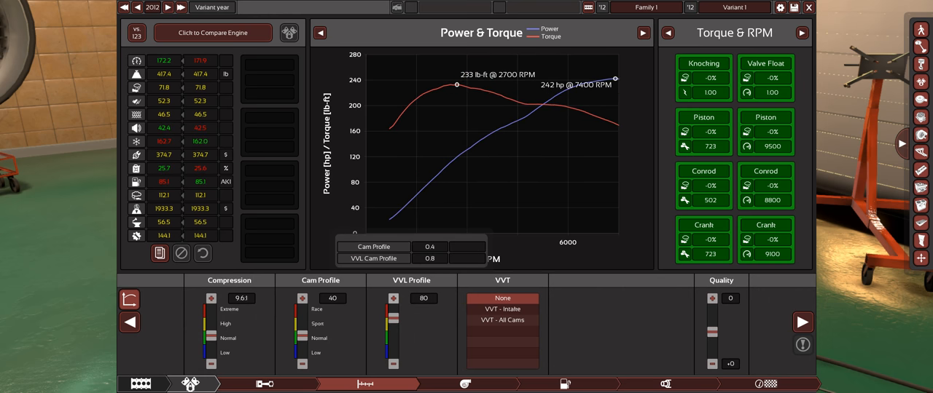
# Drop the cam profile to 30 and select VVT - All Cams, reaching 243 hp
pyautogui.click(564, 384)
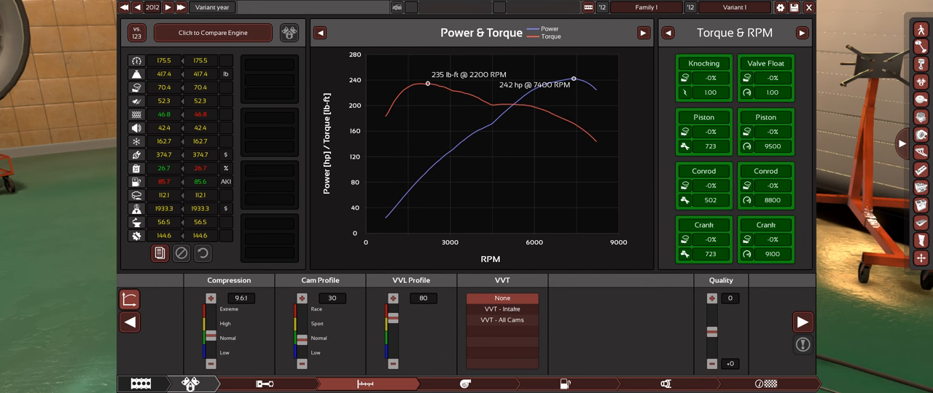
pyautogui.click(465, 384)
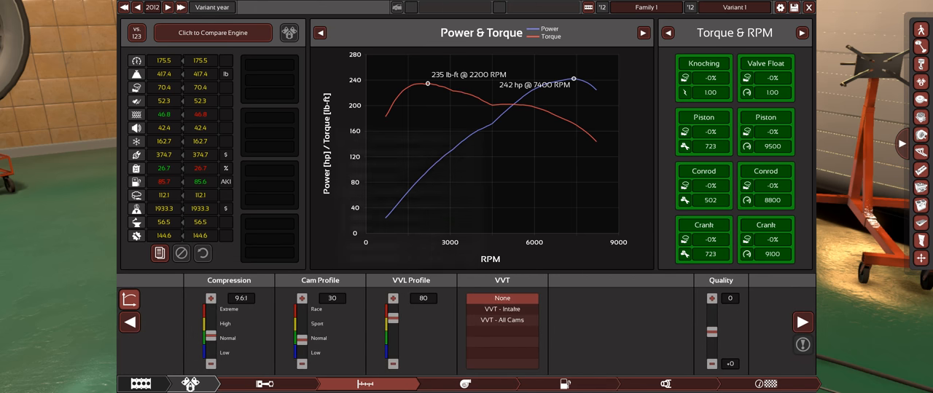
pyautogui.click(501, 320)
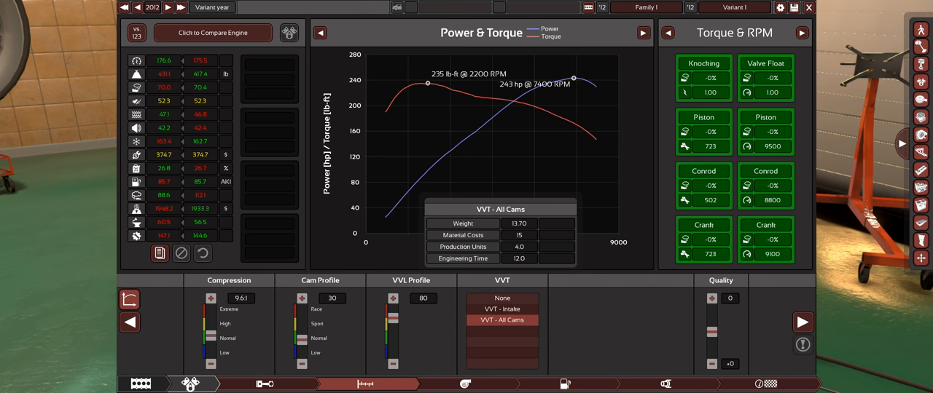
pyautogui.moveTo(502, 309)
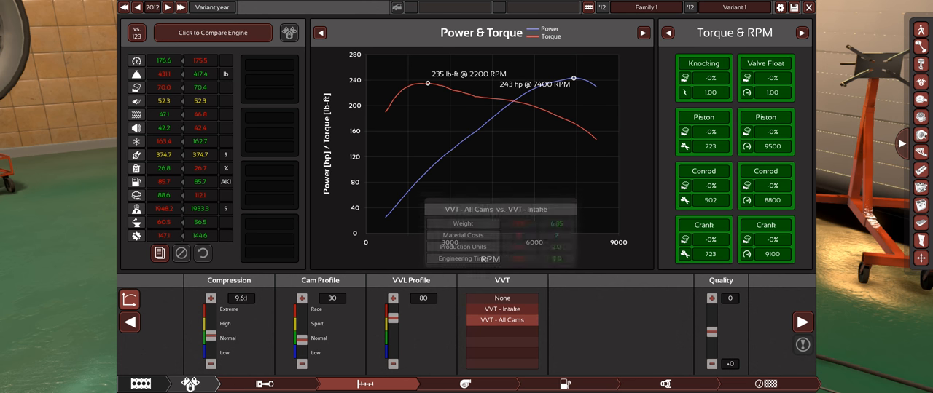
pyautogui.moveTo(502, 321)
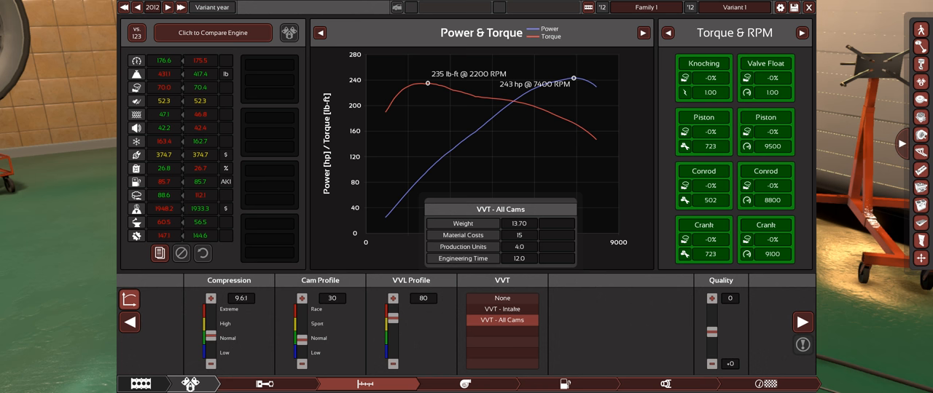
# Select VVT - Intake, set VVL to None, and return to cam tuning at 217 hp
pyautogui.click(501, 309)
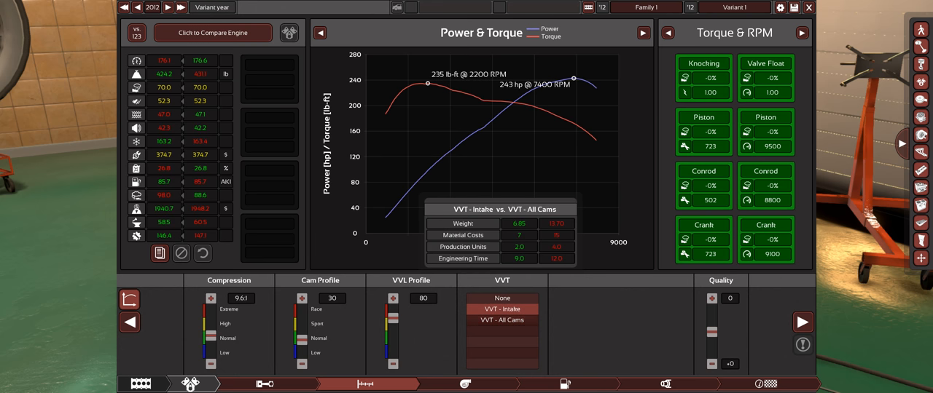
pyautogui.click(501, 321)
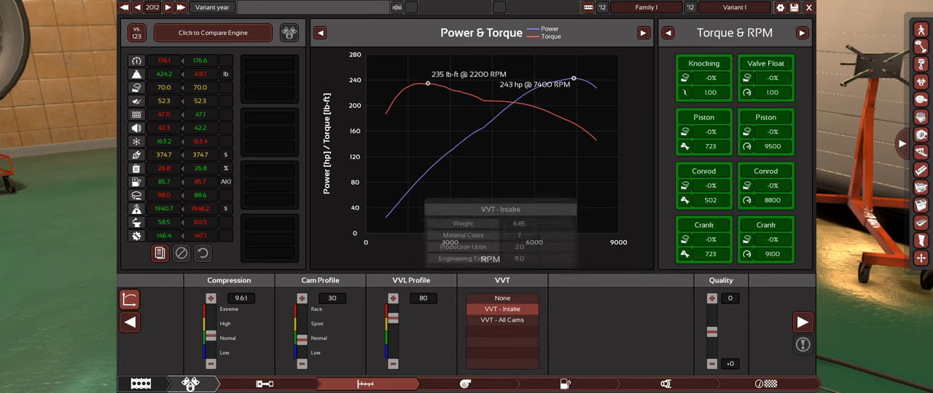
pyautogui.moveTo(502, 320)
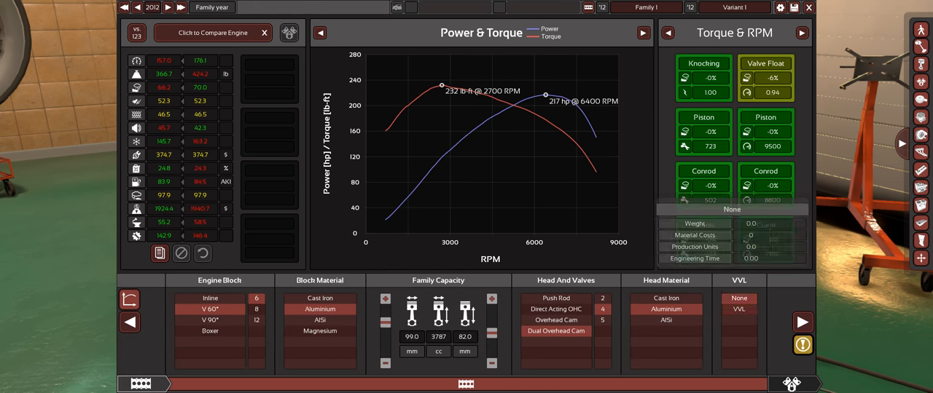
pyautogui.click(190, 384)
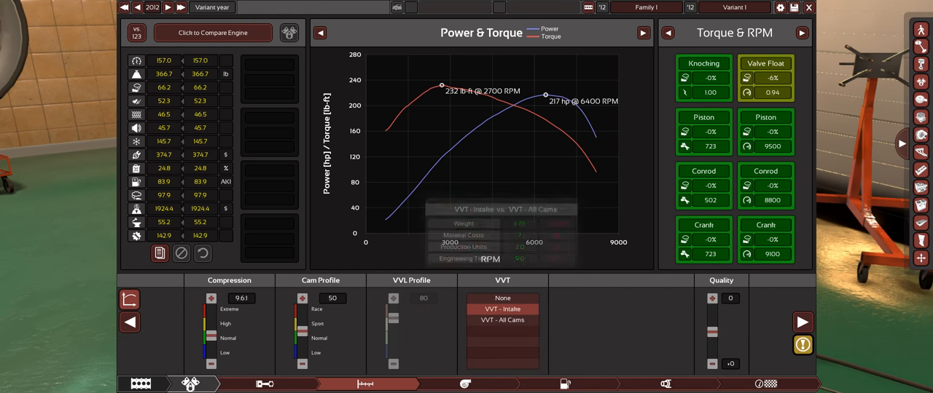